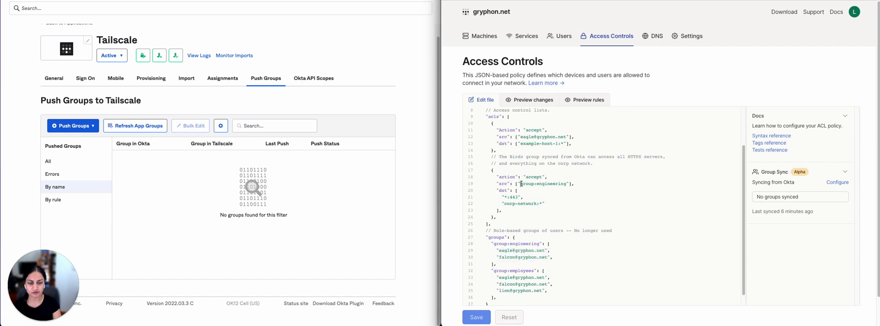
Find Okta's Engineering group by name 'eng' and push it to Tailscale with memberships pushed immediately.
double_click(542, 183)
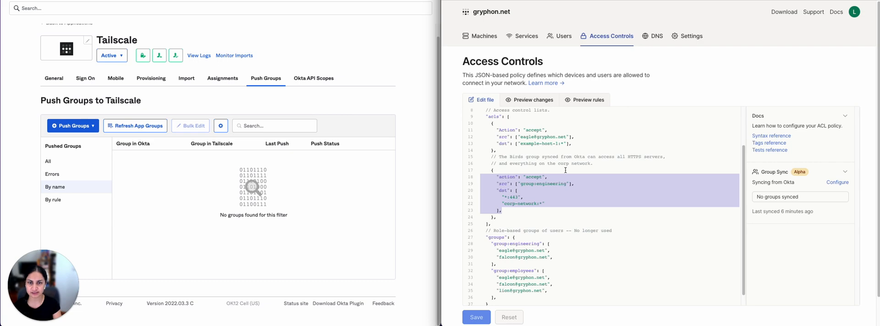
mouse_move(340, 190)
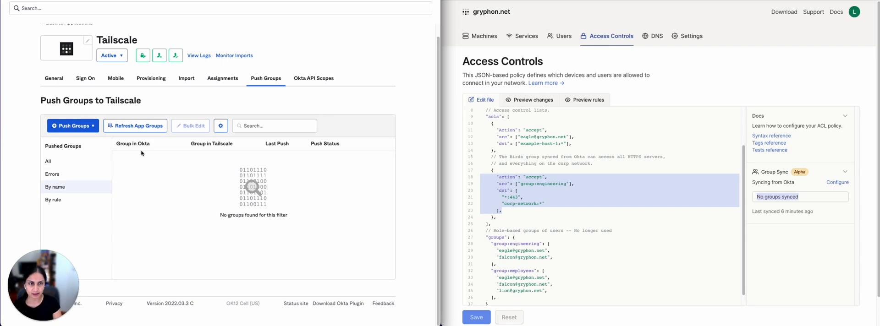
mouse_move(299, 191)
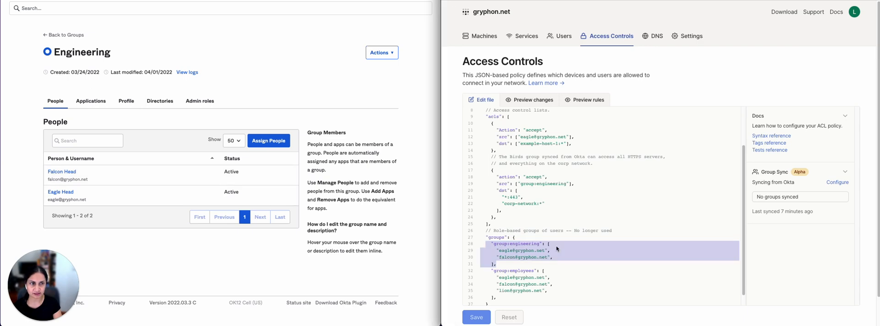
mouse_move(555, 246)
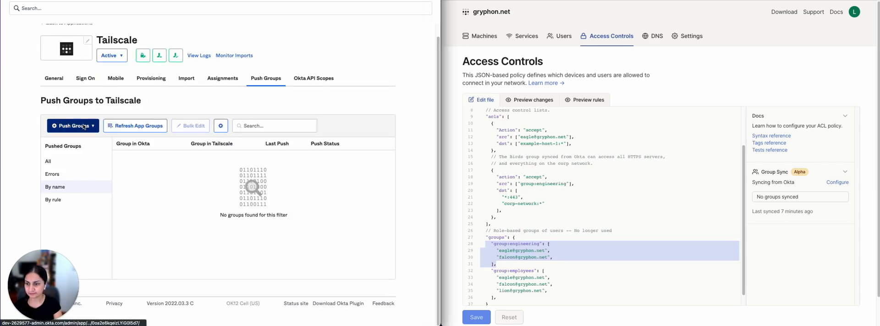
type("e")
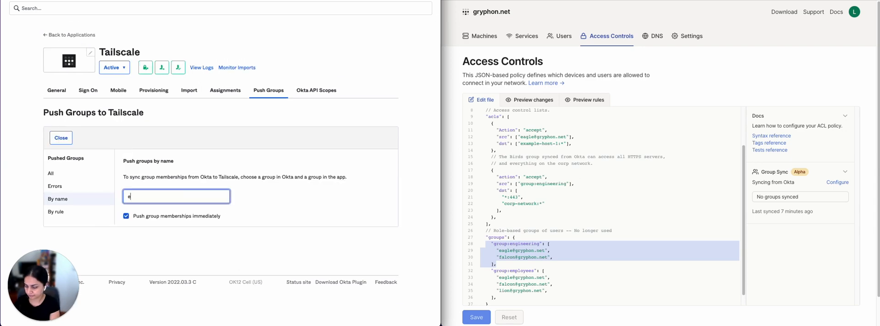
type("eng")
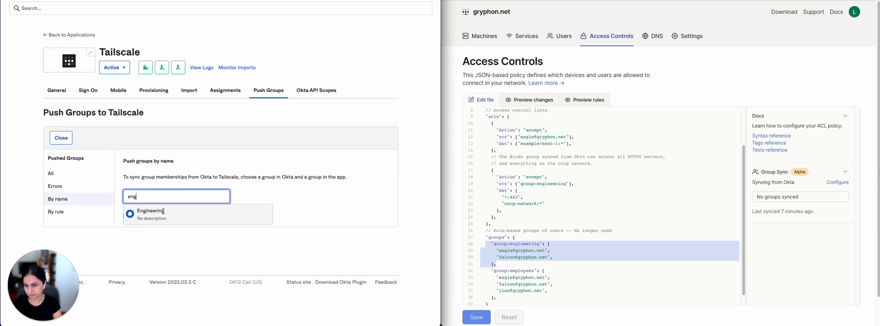
left_click(150, 214)
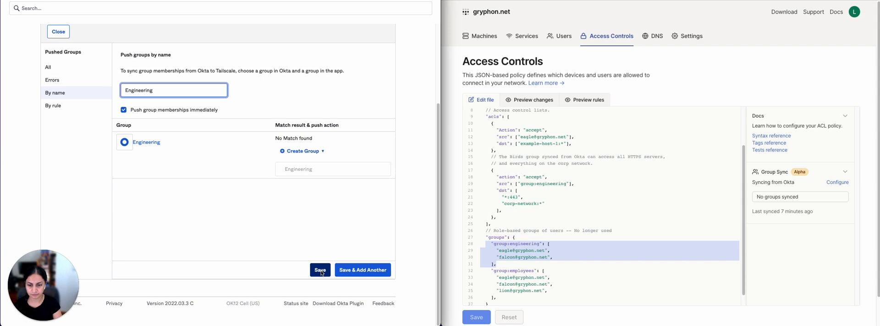
left_click(319, 270)
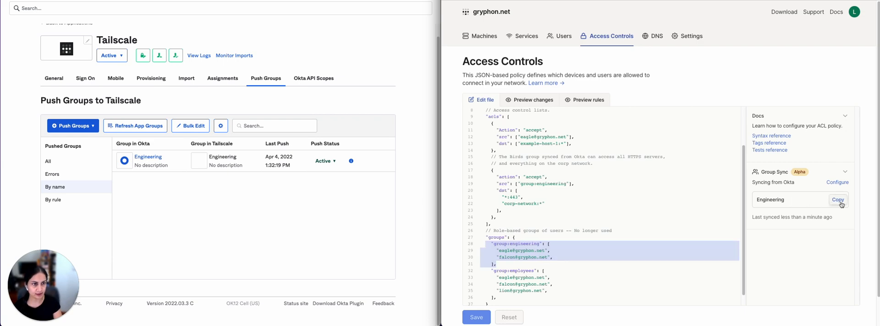
left_click(838, 199)
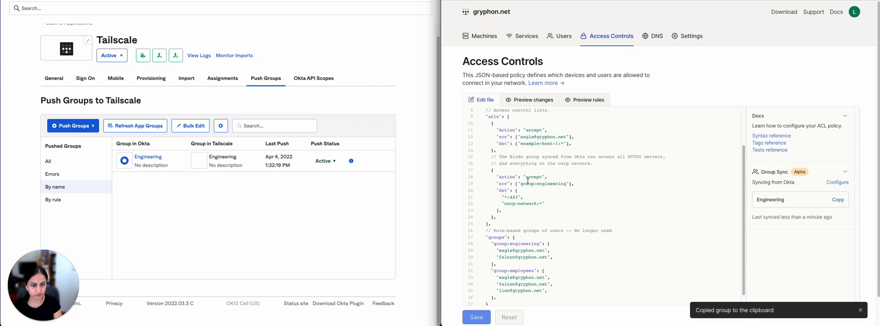
double_click(542, 183)
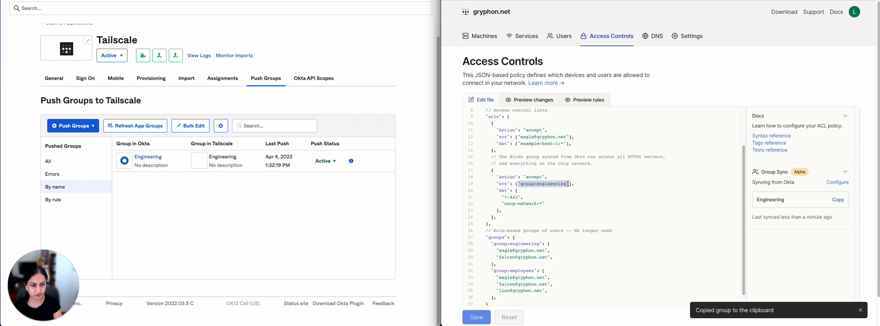
type("@gryphon.net")
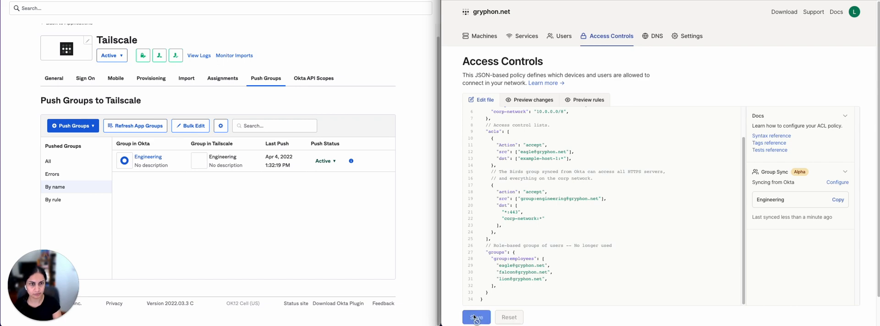
left_click(476, 318)
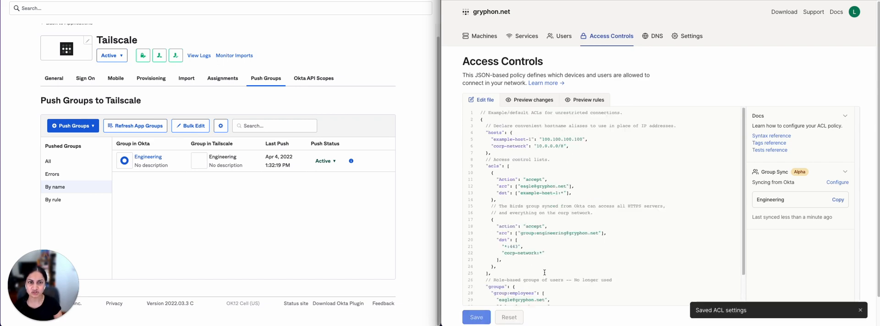